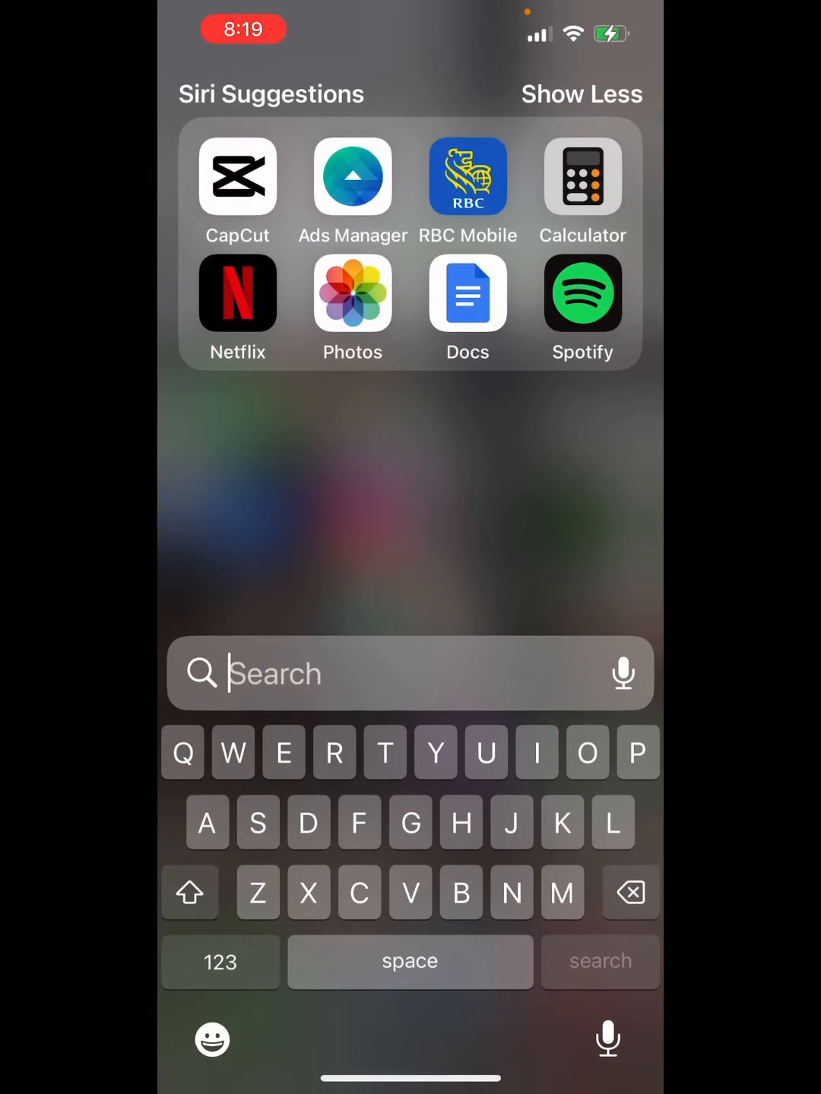
# - Launch CapCut from the Siri Suggestions on the iOS Home Screen
pyautogui.click(237, 178)
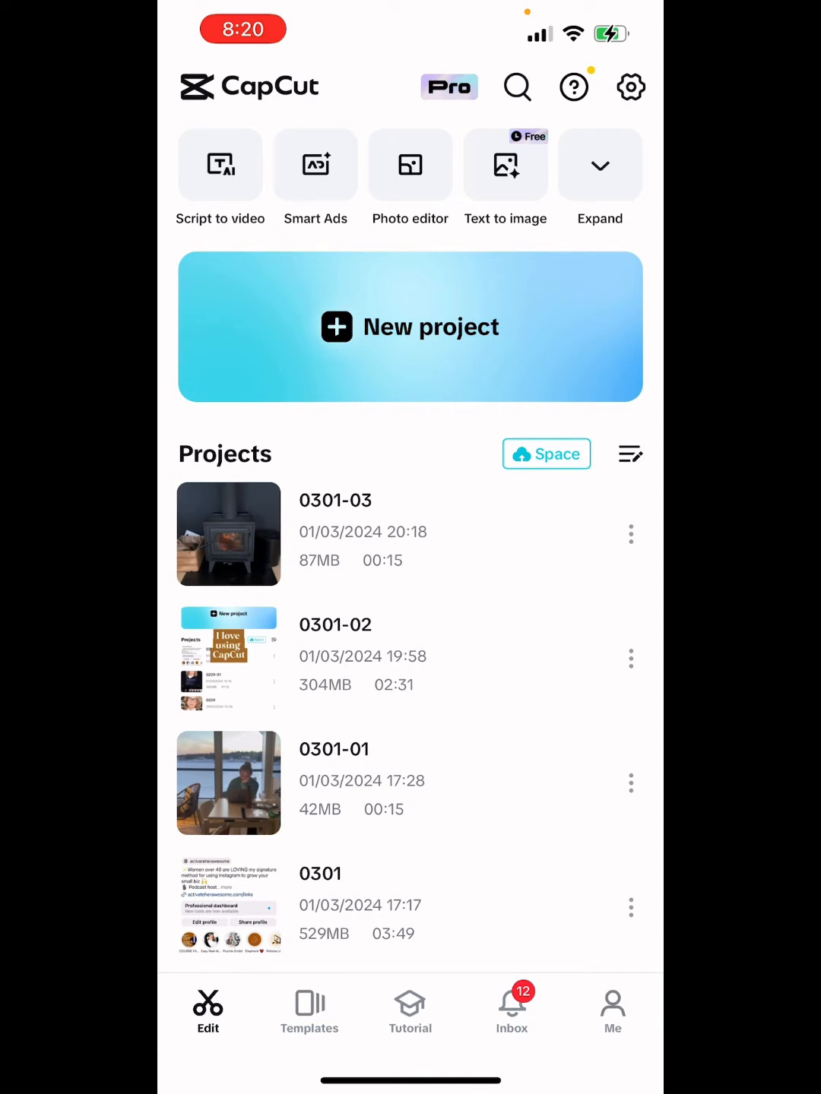
# - Create a new project from recent videos, adding the wood-stove clip and others to the timeline
pyautogui.click(410, 327)
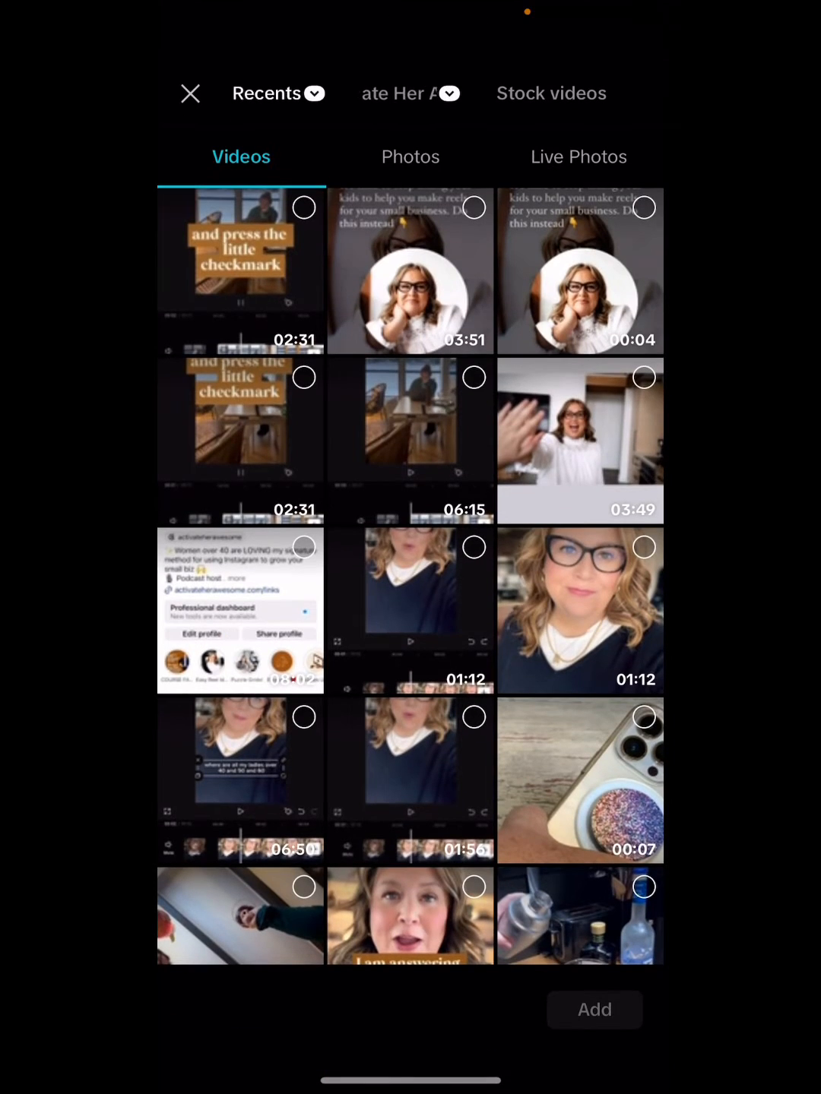
pyautogui.scroll(-3)
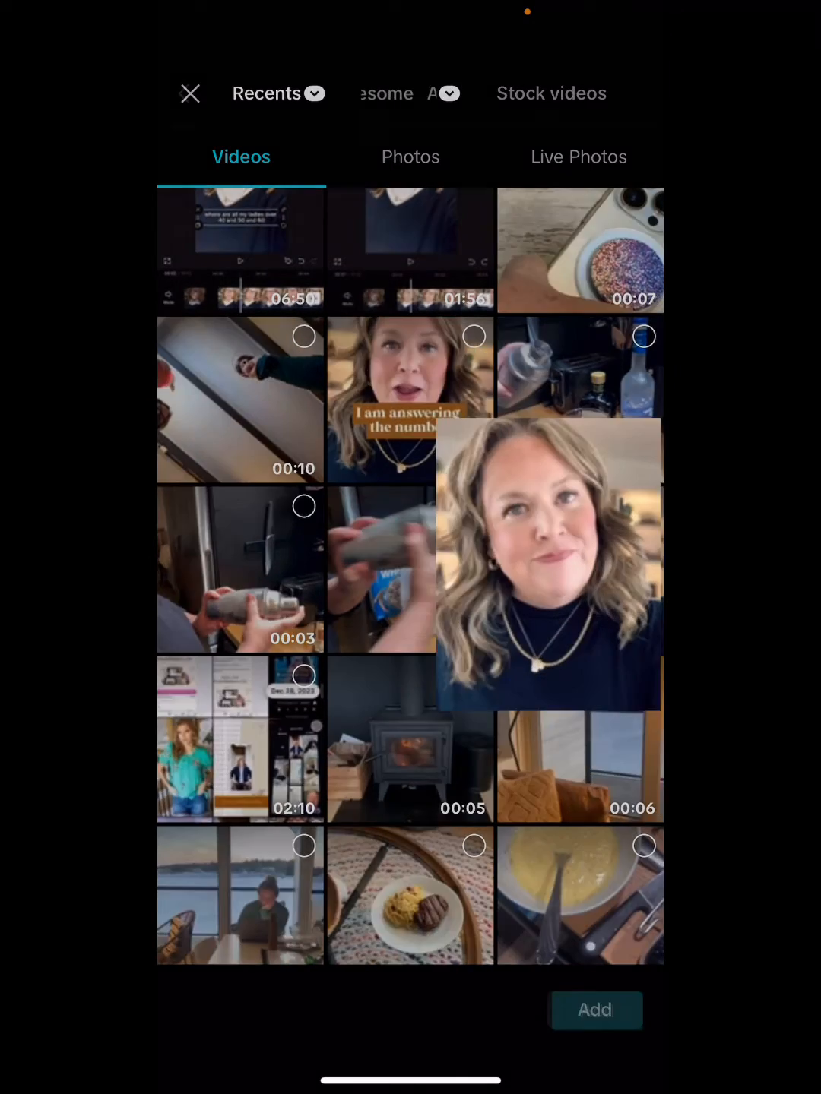
pyautogui.click(596, 1009)
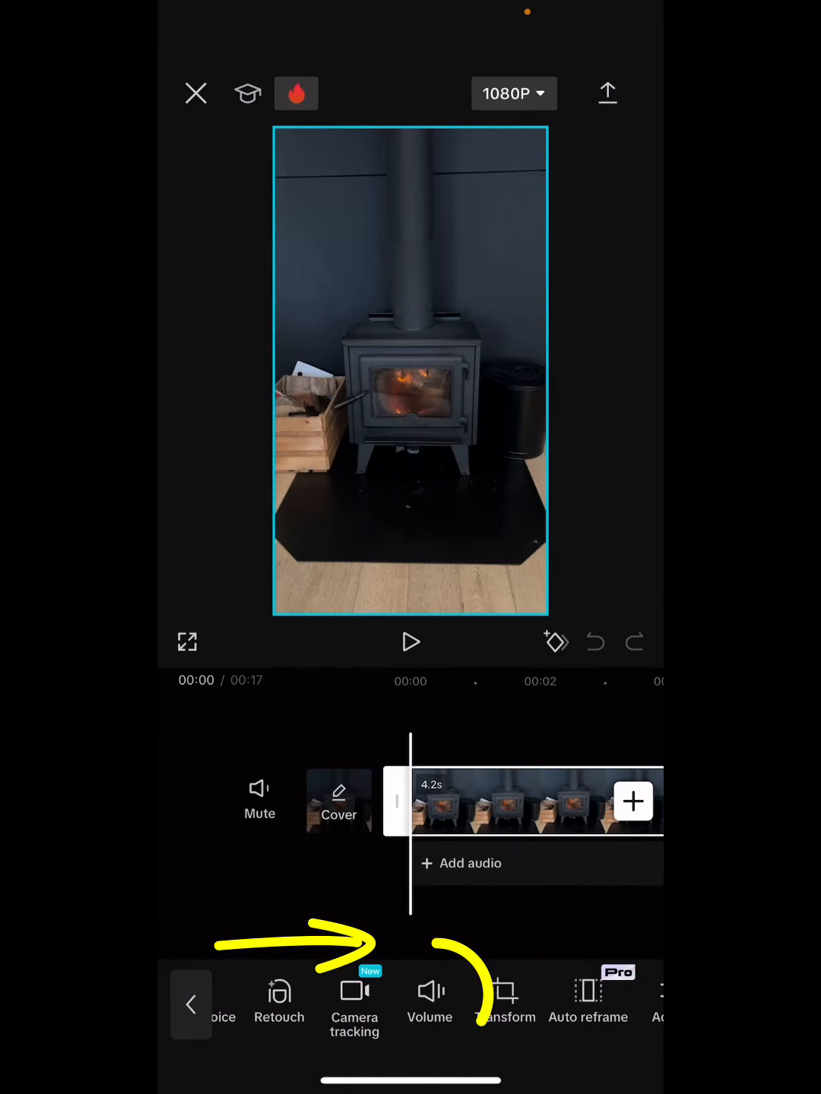
# - Set the wood-stove clip's volume to 0 and confirm the change
pyautogui.click(428, 1000)
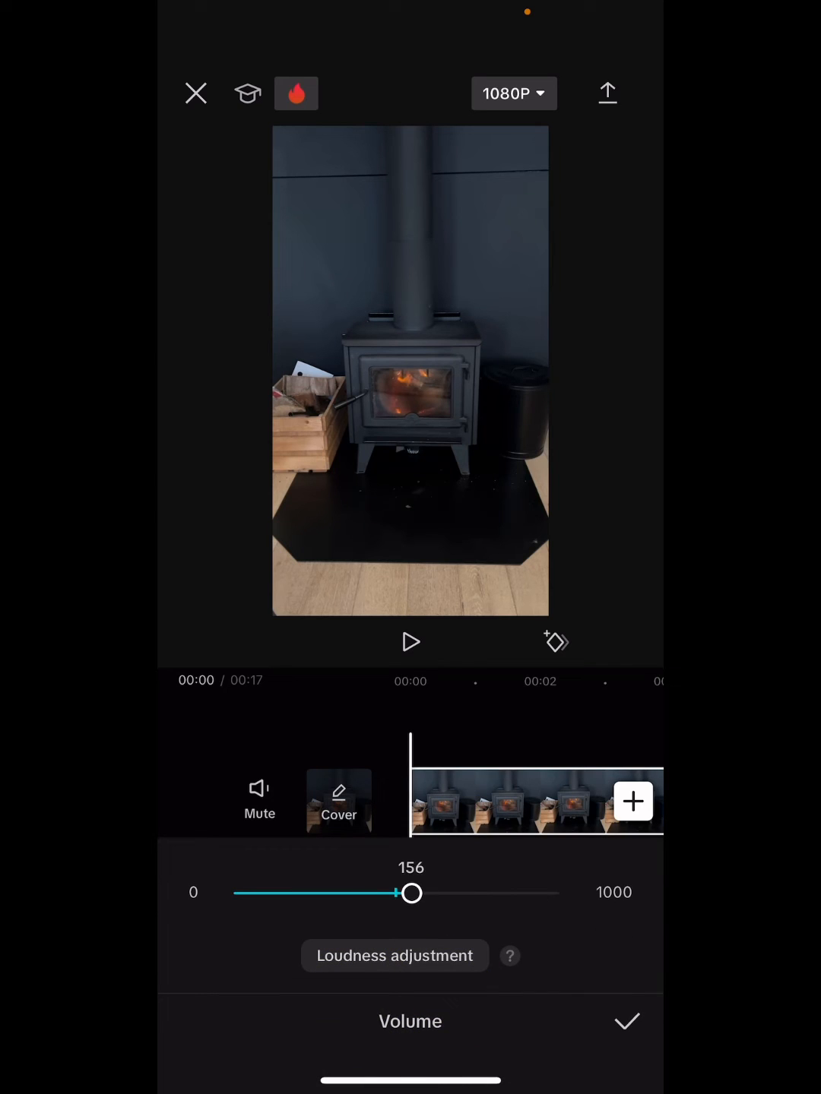
pyautogui.moveTo(410, 894); pyautogui.dragTo(234, 893)
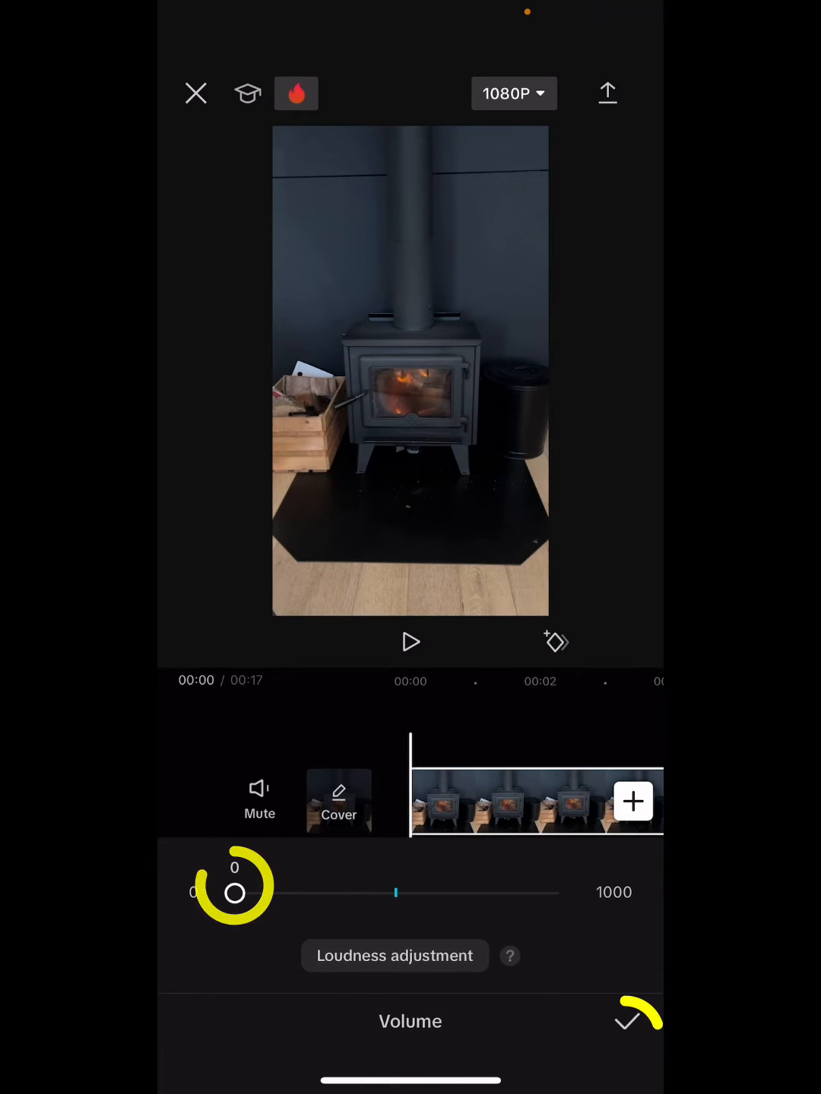
pyautogui.click(626, 1022)
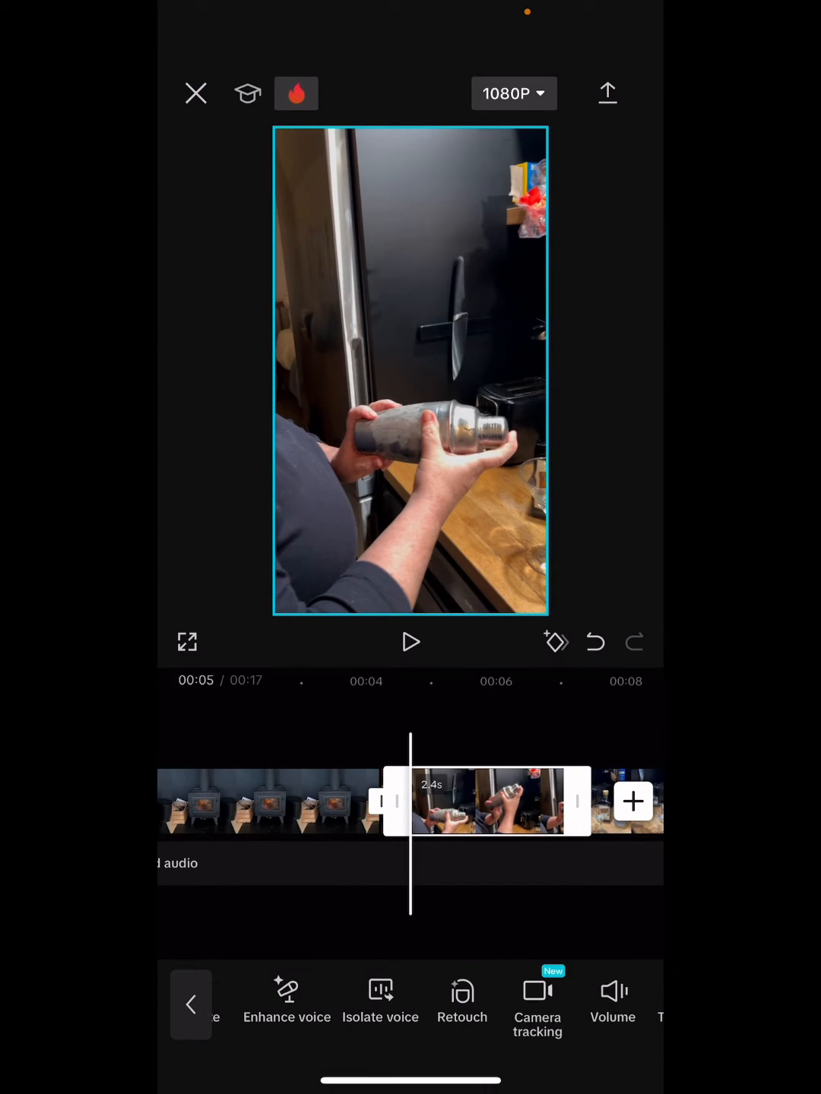
# - Set the cocktail-shaker clip's volume to 0 as well
pyautogui.click(612, 1000)
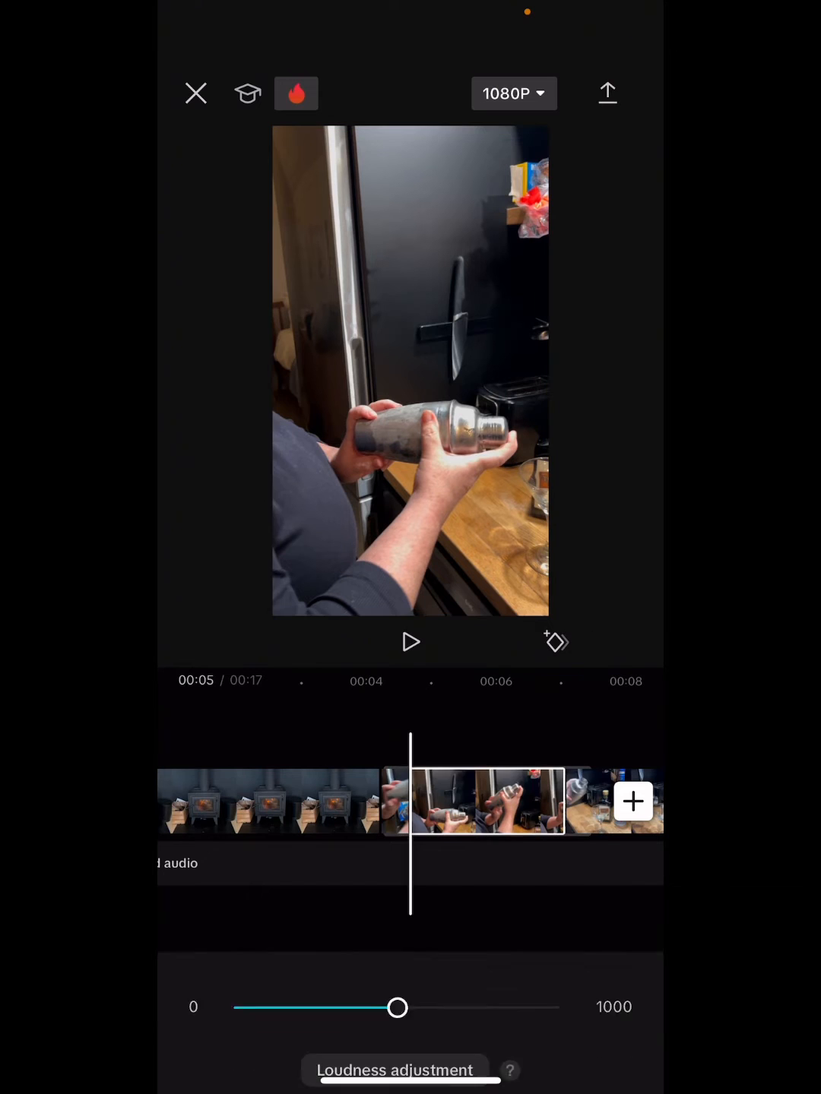
pyautogui.moveTo(398, 1008); pyautogui.dragTo(234, 893)
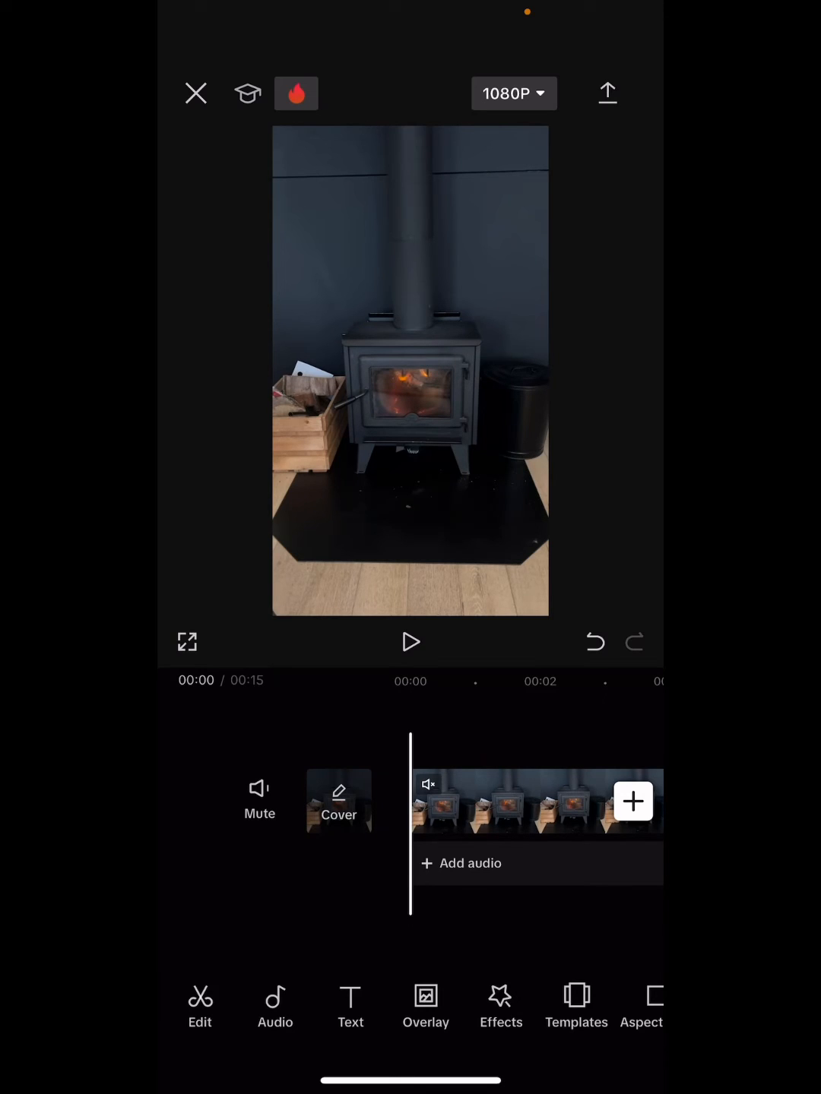
pyautogui.click(274, 1003)
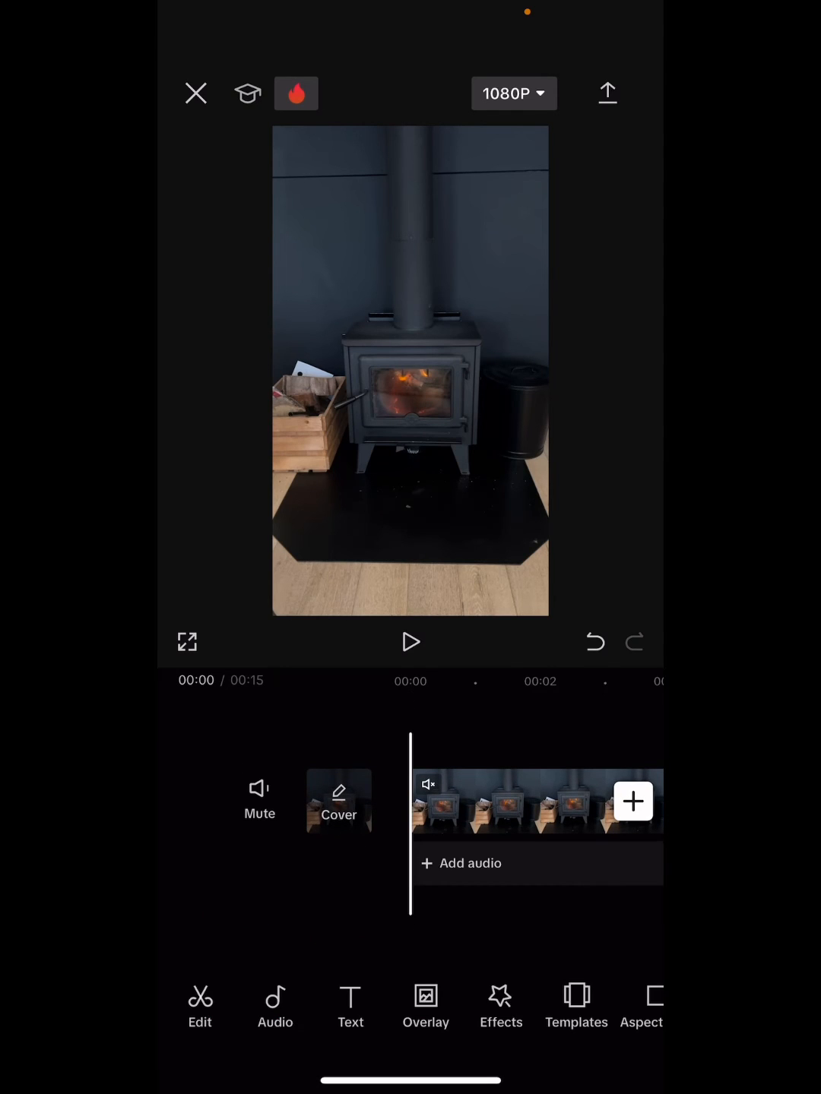
pyautogui.click(274, 1003)
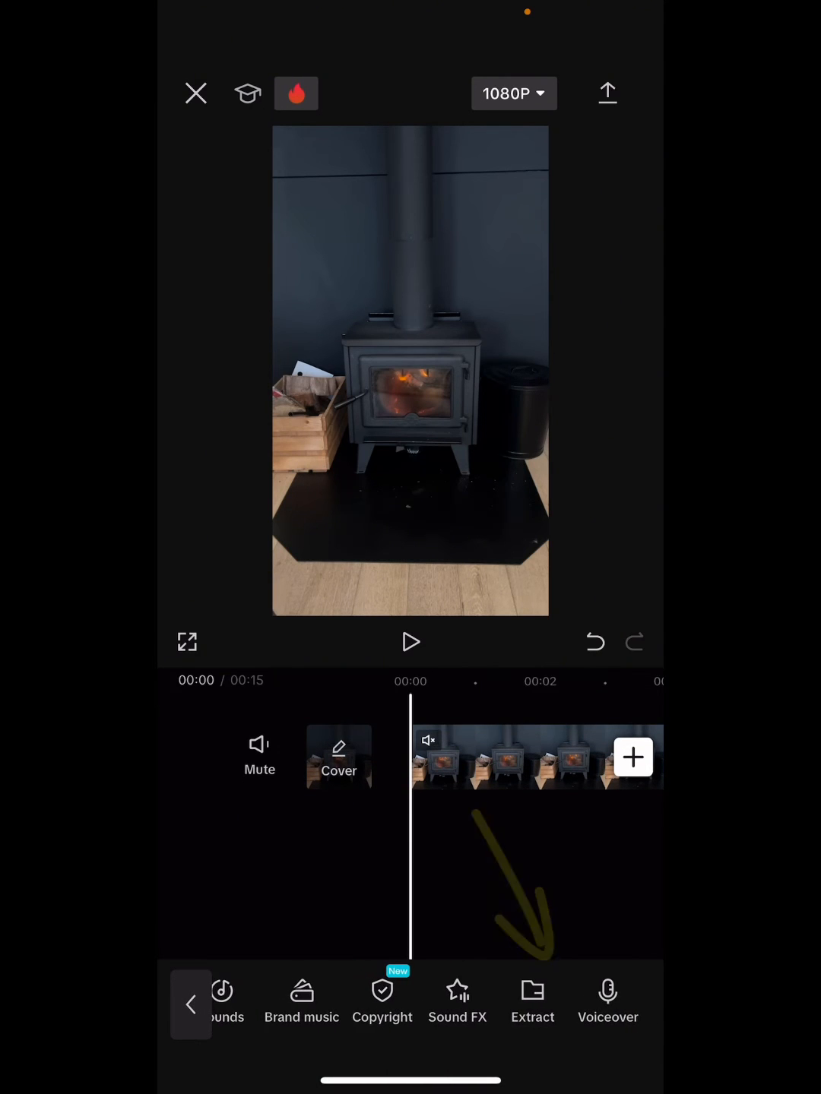
# - Bring up the voiceover recorder from the Audio toolbar, ready to narrate
pyautogui.click(606, 1004)
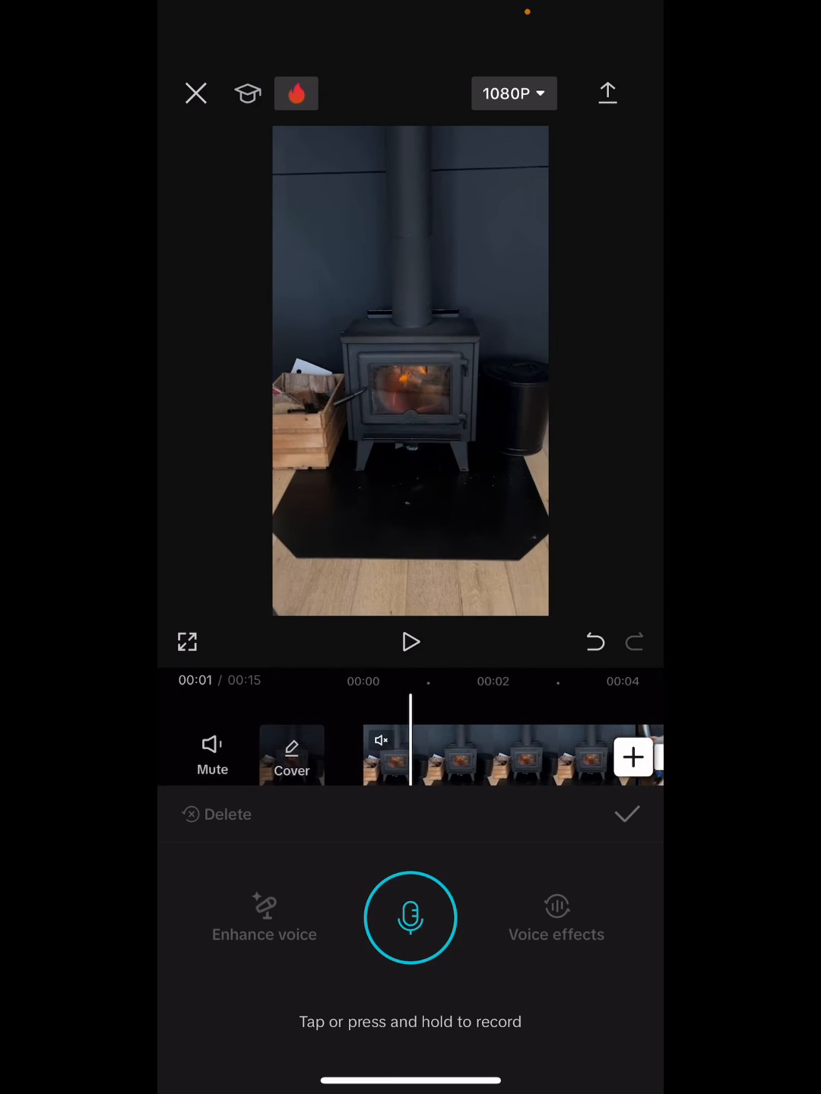